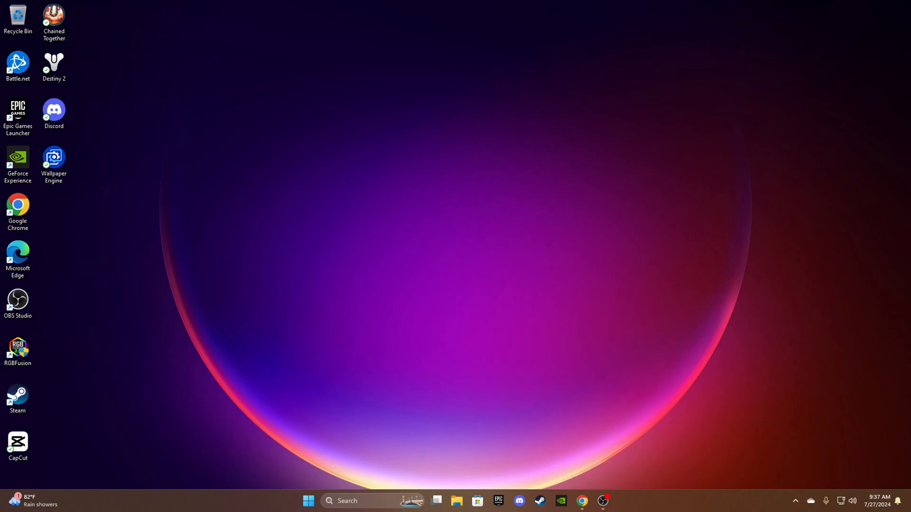
{"action": "mouse_move", "coordinate": [456, 501]}
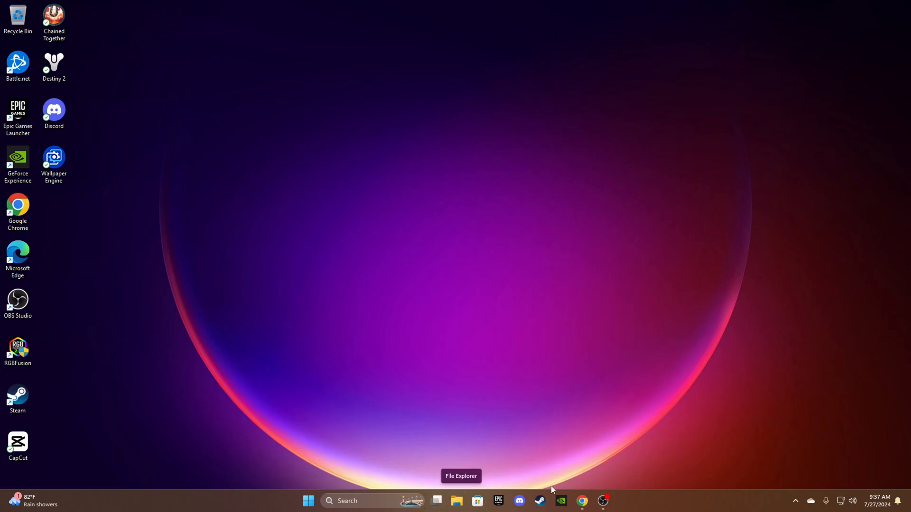
- Leave the ARCropolis release page and browse to USB Drive (D:) > Stuff in File Explorer
{"action": "left_click", "coordinate": [581, 501]}
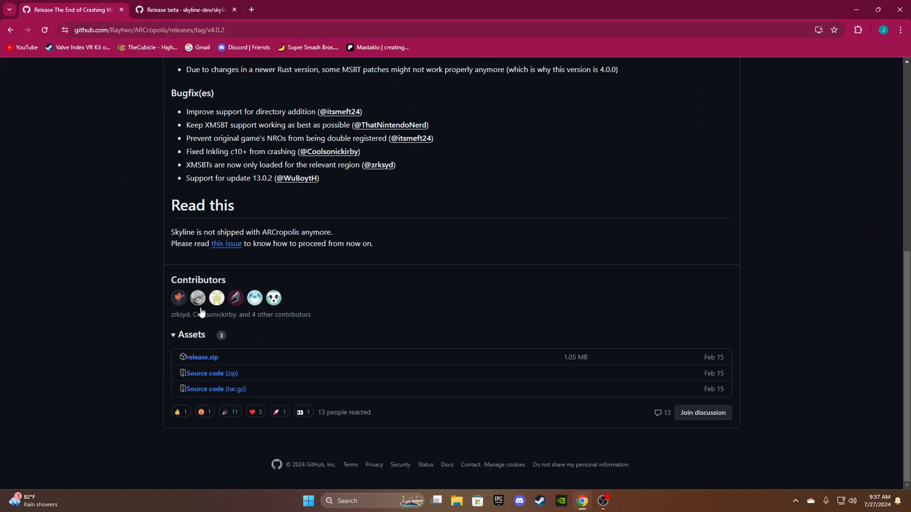
{"action": "left_click", "coordinate": [183, 10]}
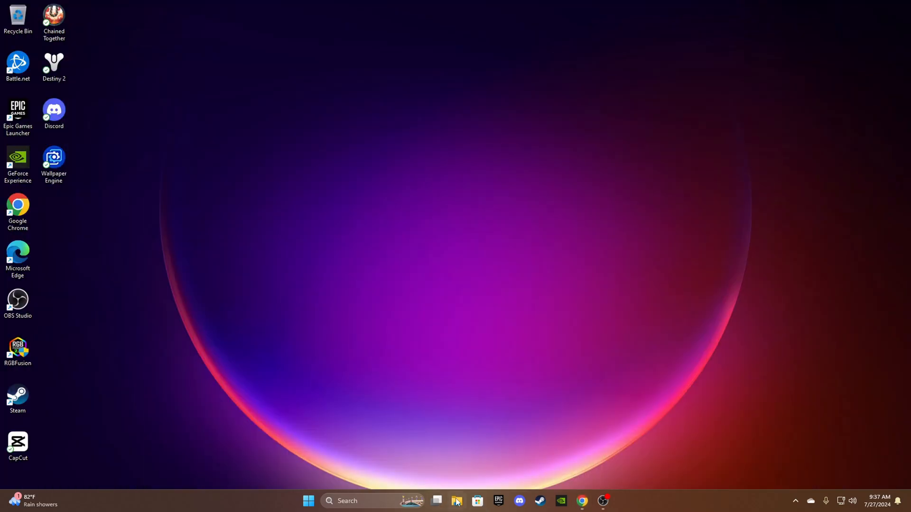
{"action": "left_click", "coordinate": [436, 501]}
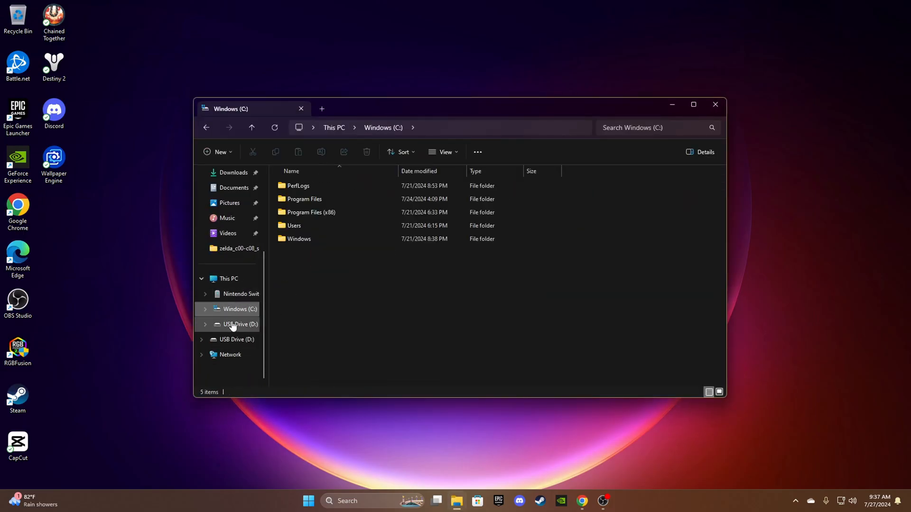
{"action": "left_click", "coordinate": [239, 324]}
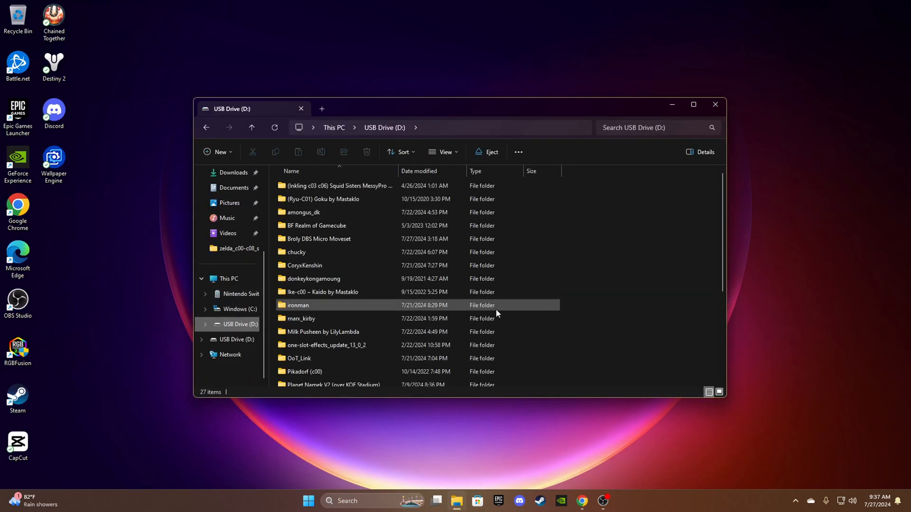
{"action": "scroll", "scroll_direction": "down", "scroll_amount": 3}
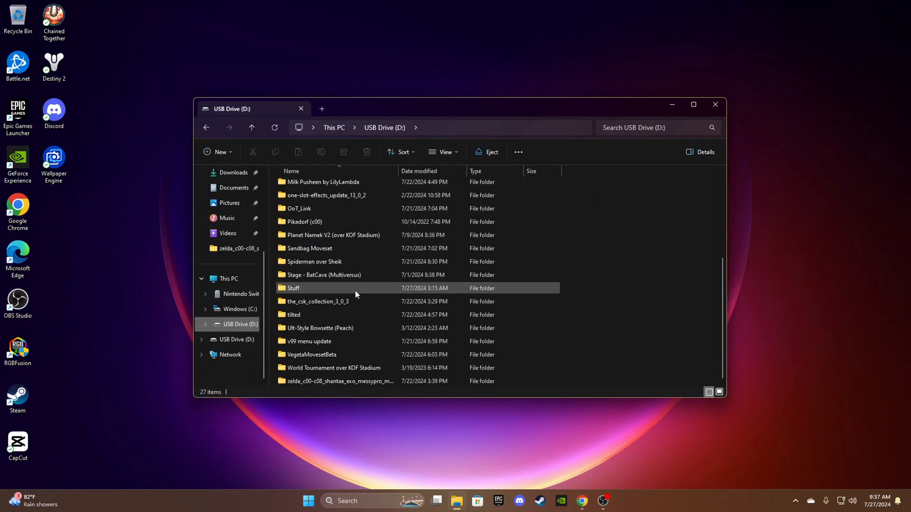
{"action": "double_click", "coordinate": [293, 289]}
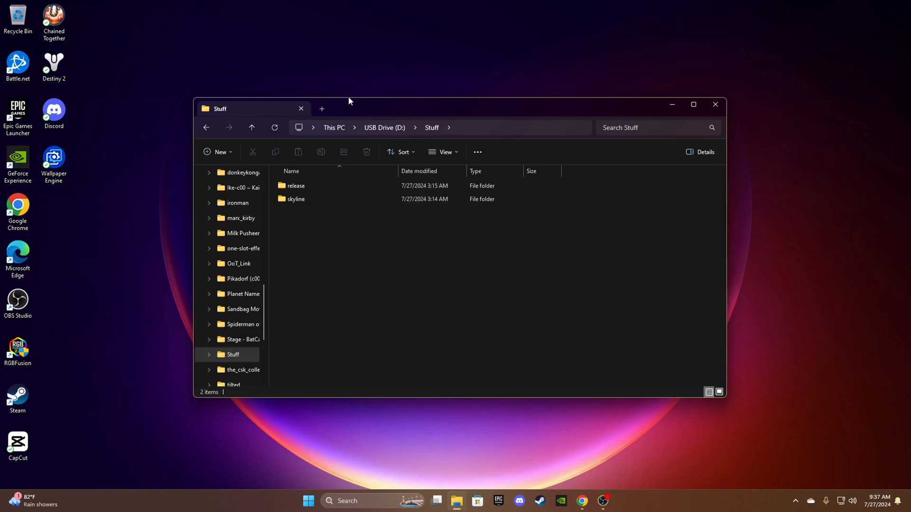
- Add a second tab showing the Nintendo Switch SD card's top level
{"action": "left_click", "coordinate": [322, 108]}
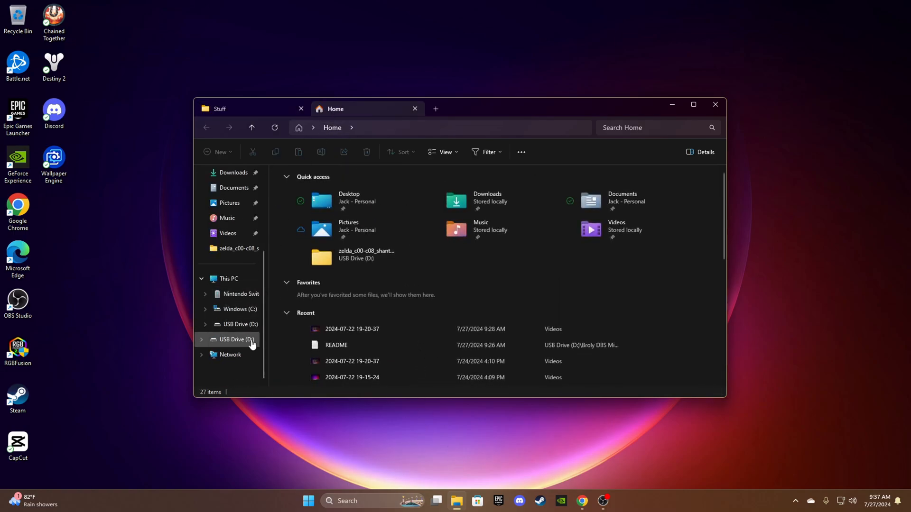
{"action": "left_click", "coordinate": [240, 294]}
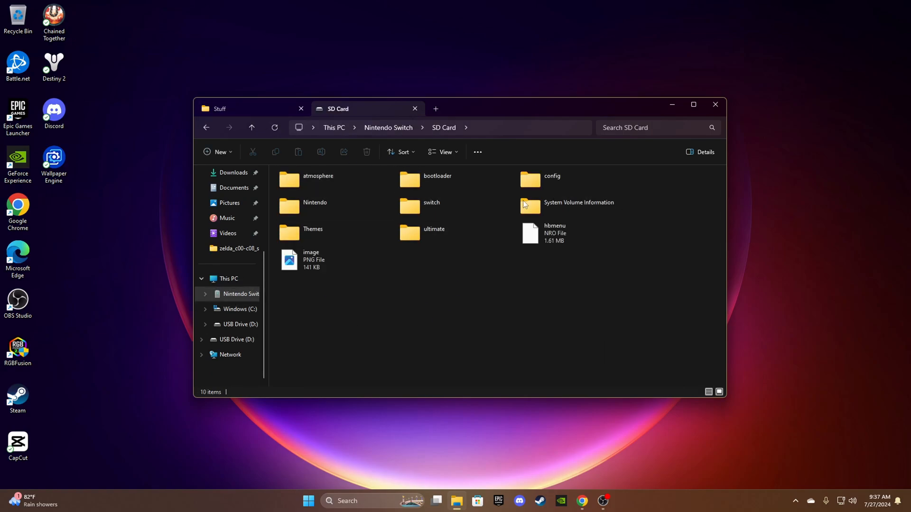
{"action": "left_click", "coordinate": [552, 176]}
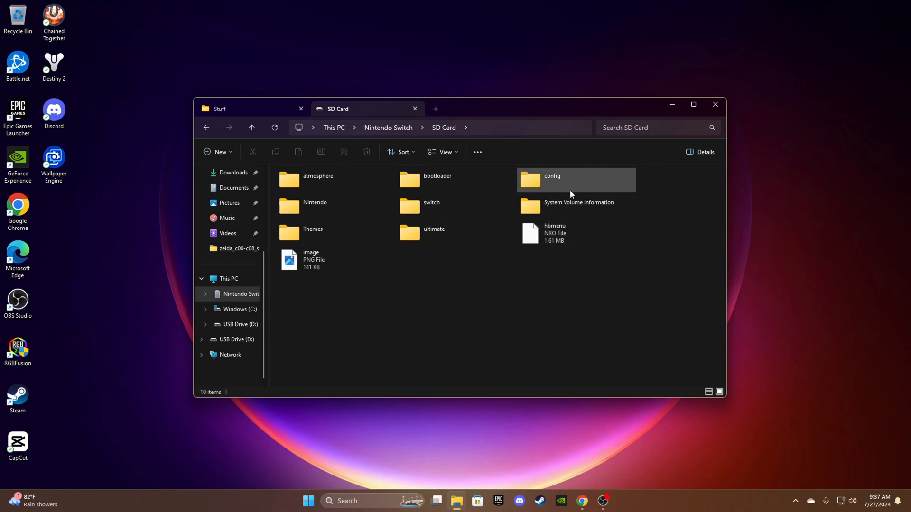
{"action": "mouse_move", "coordinate": [265, 111]}
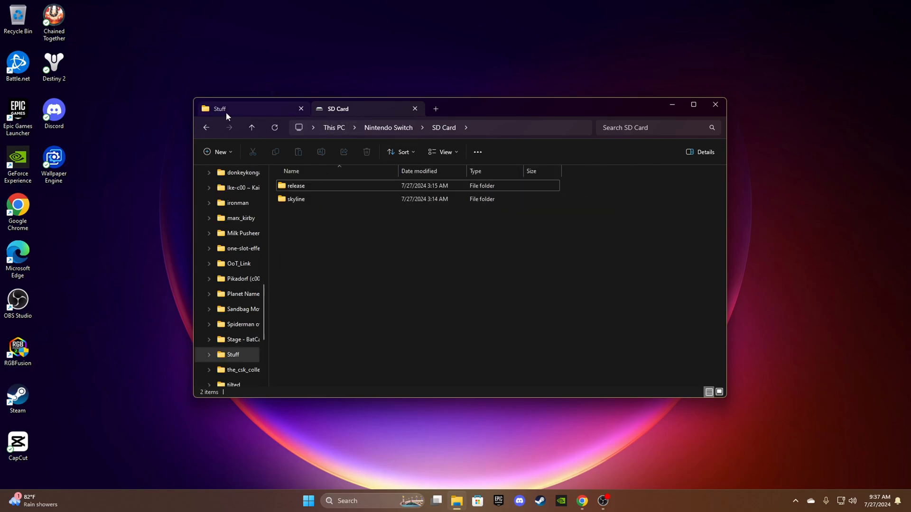
- Show the skyline folder and the SD card's atmosphere/contents/01006A800016E000 folder with exefs and romfs
{"action": "double_click", "coordinate": [295, 185]}
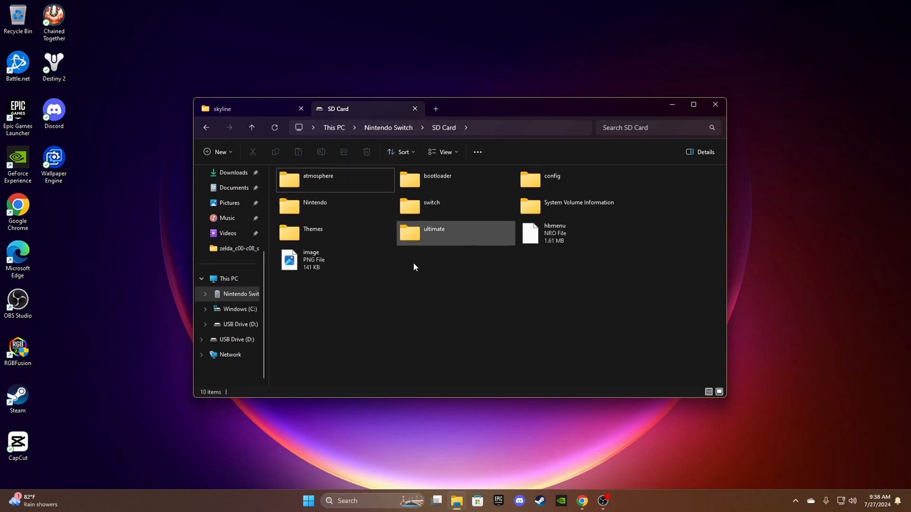
{"action": "double_click", "coordinate": [318, 176]}
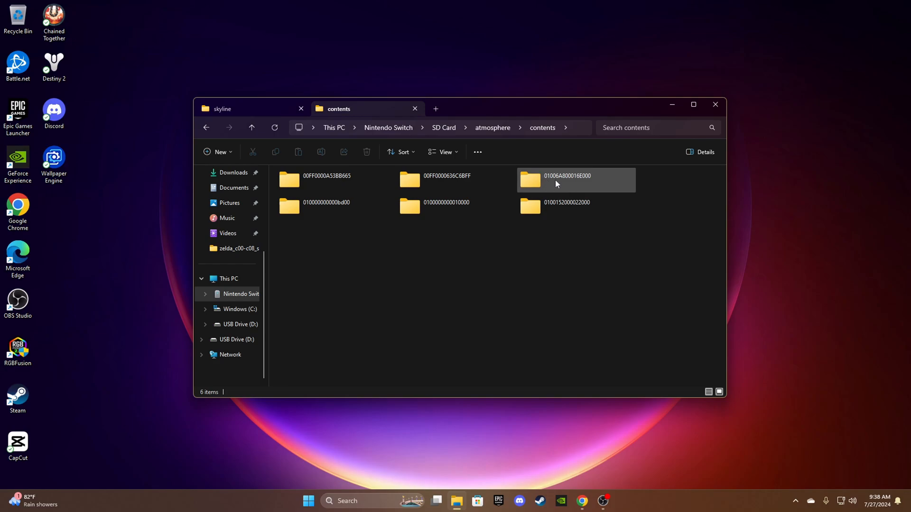
{"action": "mouse_move", "coordinate": [570, 187]}
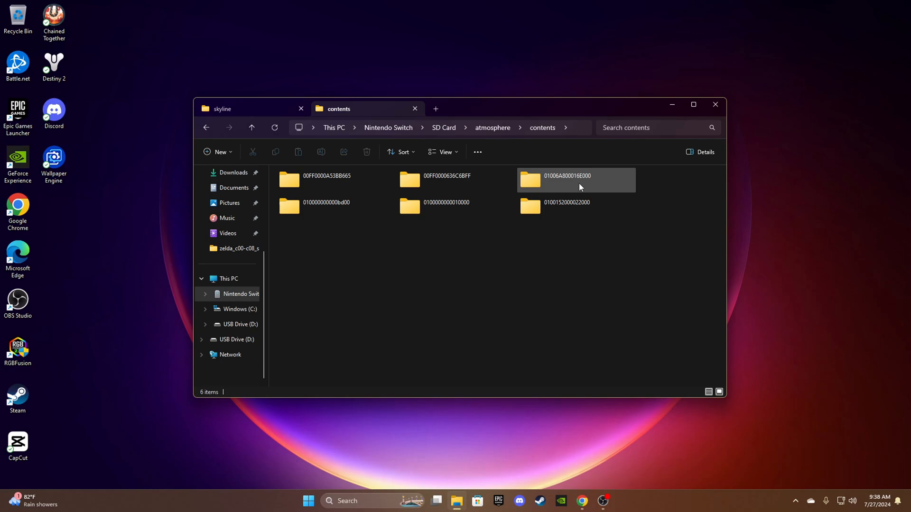
{"action": "mouse_move", "coordinate": [593, 190]}
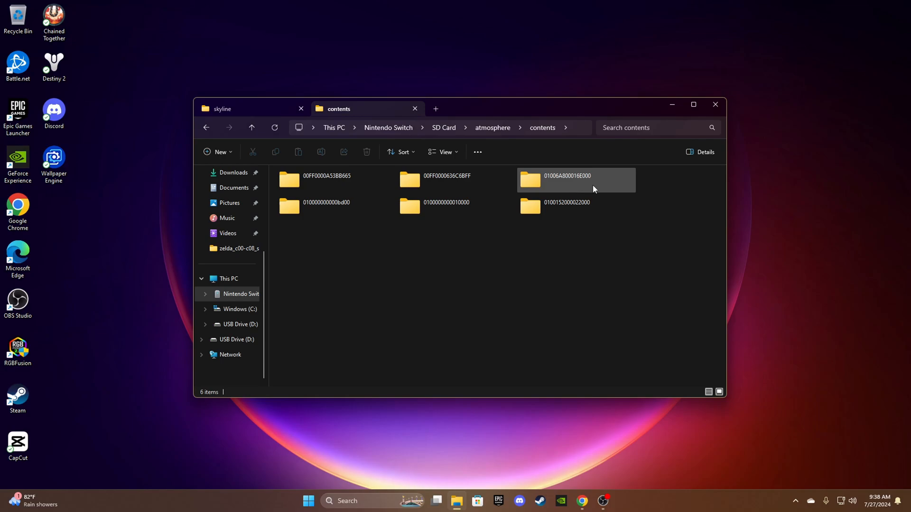
{"action": "double_click", "coordinate": [566, 180]}
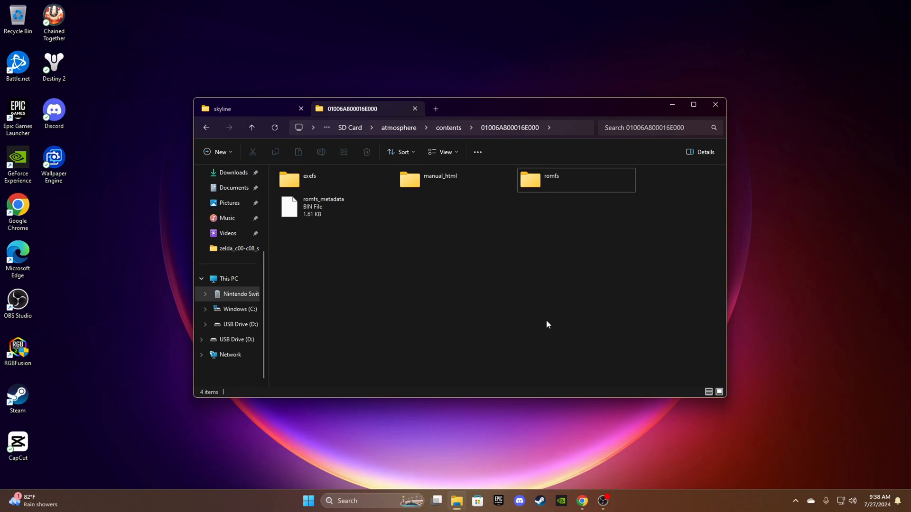
- Browse the SD card to ultimate > mods
{"action": "left_click", "coordinate": [249, 108]}
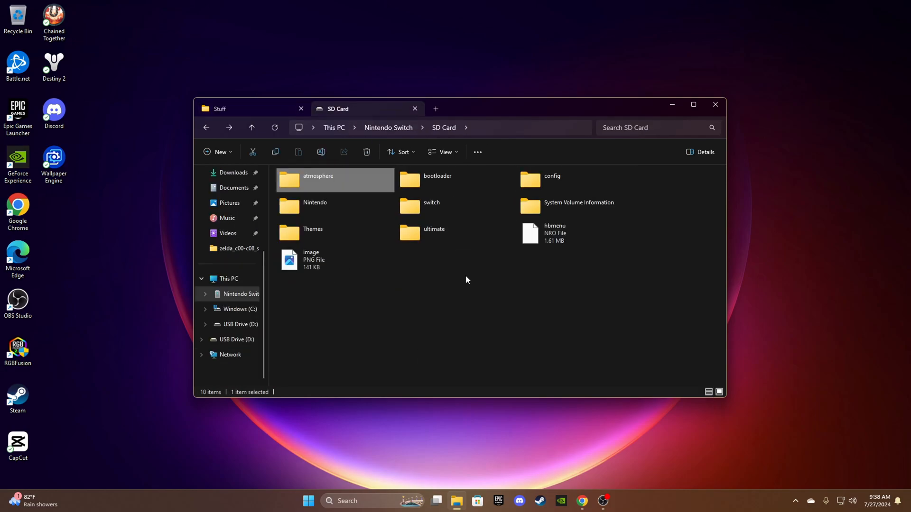
{"action": "left_click", "coordinate": [502, 255]}
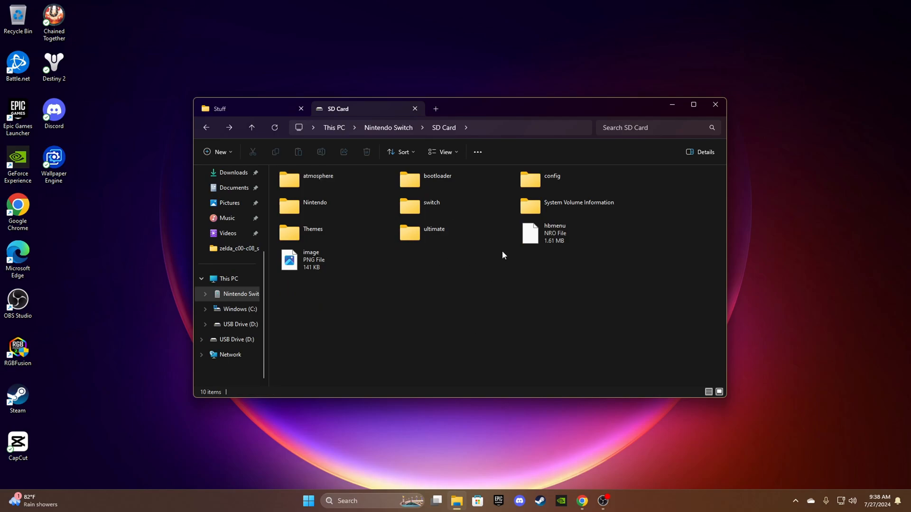
{"action": "left_click", "coordinate": [434, 228]}
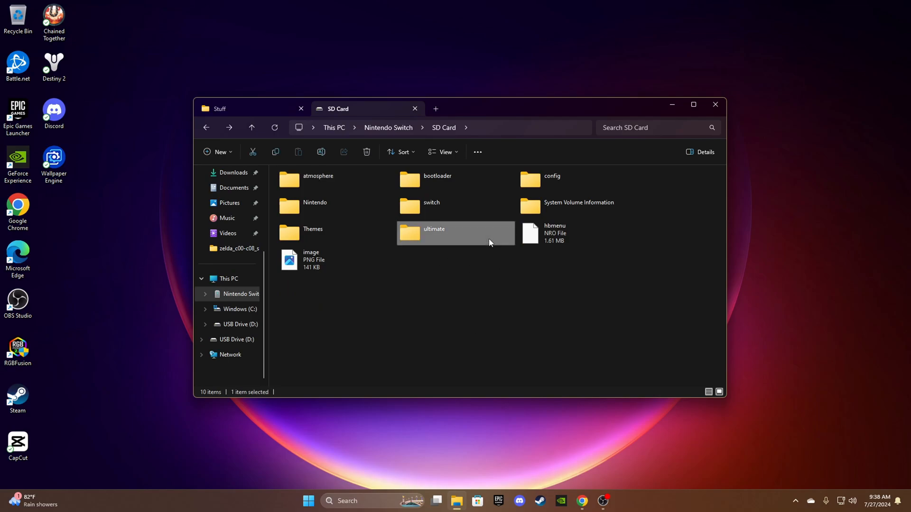
{"action": "double_click", "coordinate": [433, 228]}
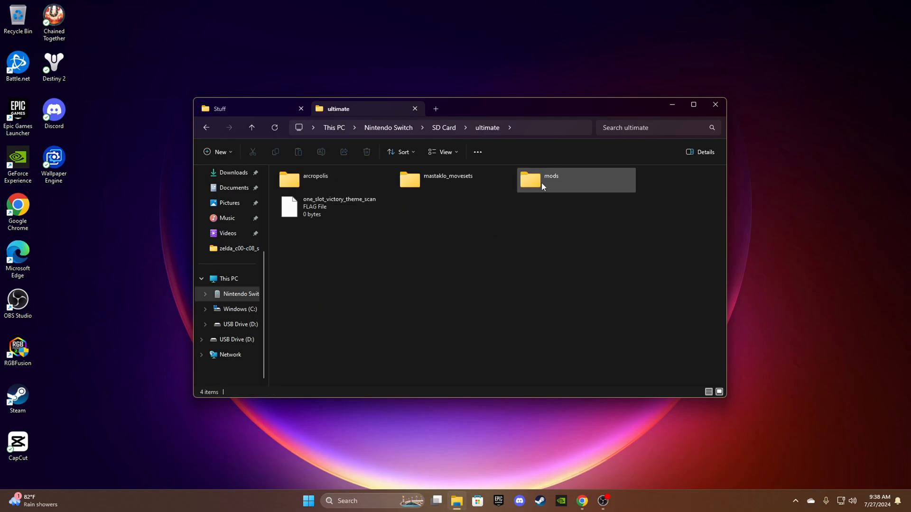
{"action": "double_click", "coordinate": [549, 180]}
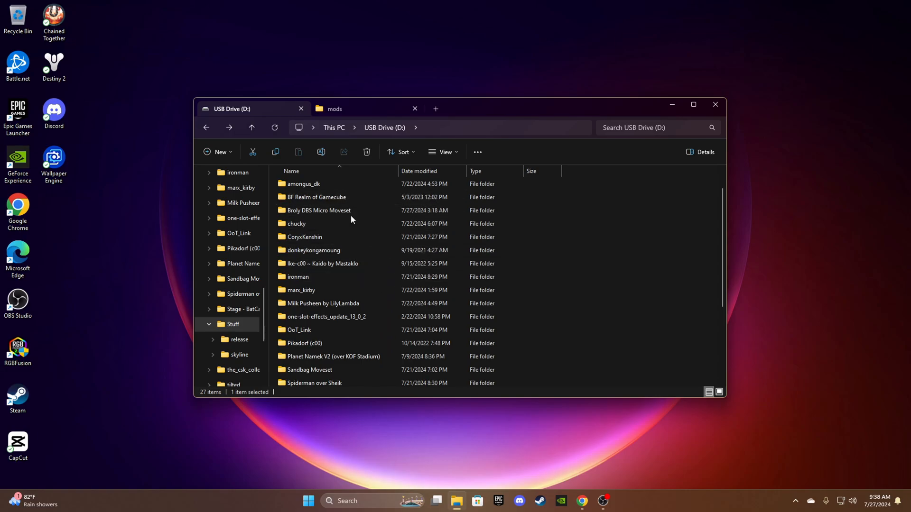
- Enter the Broly DBS Micro Moveset folder on the USB drive
{"action": "left_click", "coordinate": [318, 211]}
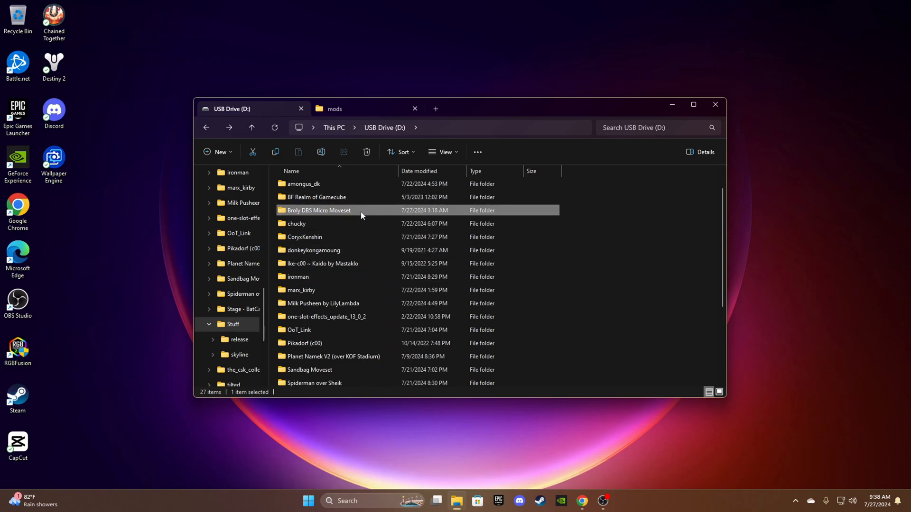
{"action": "double_click", "coordinate": [318, 211]}
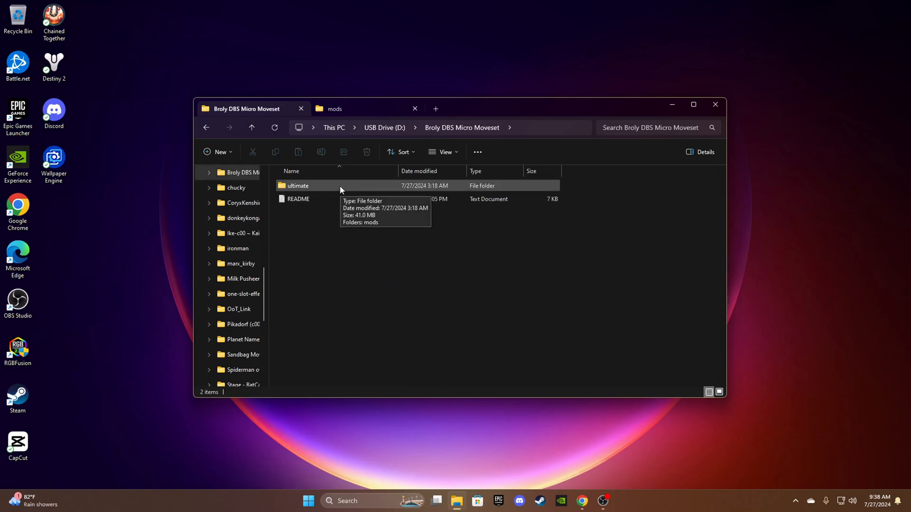
{"action": "mouse_move", "coordinate": [331, 193]}
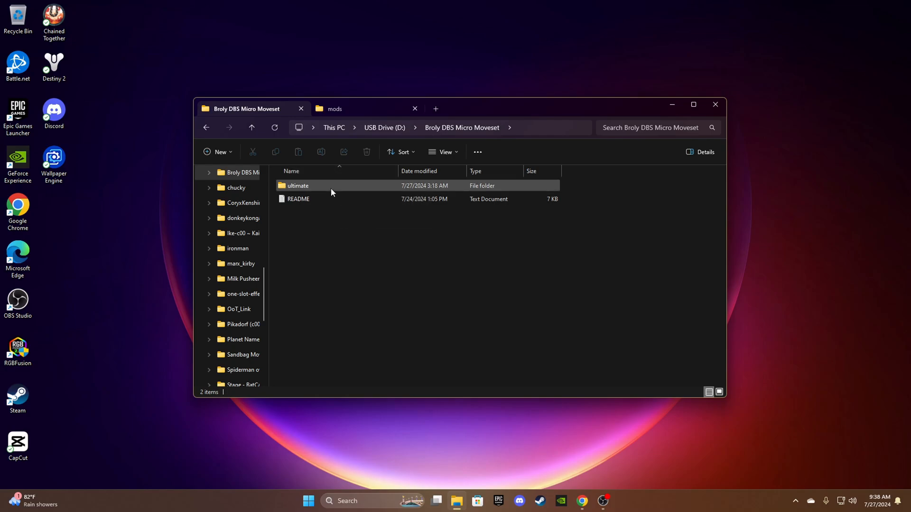
{"action": "mouse_move", "coordinate": [317, 201]}
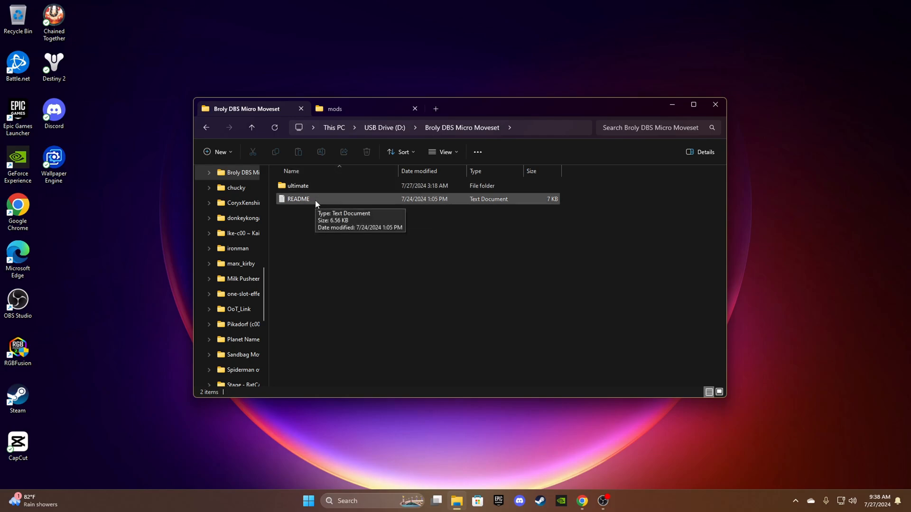
{"action": "double_click", "coordinate": [298, 198]}
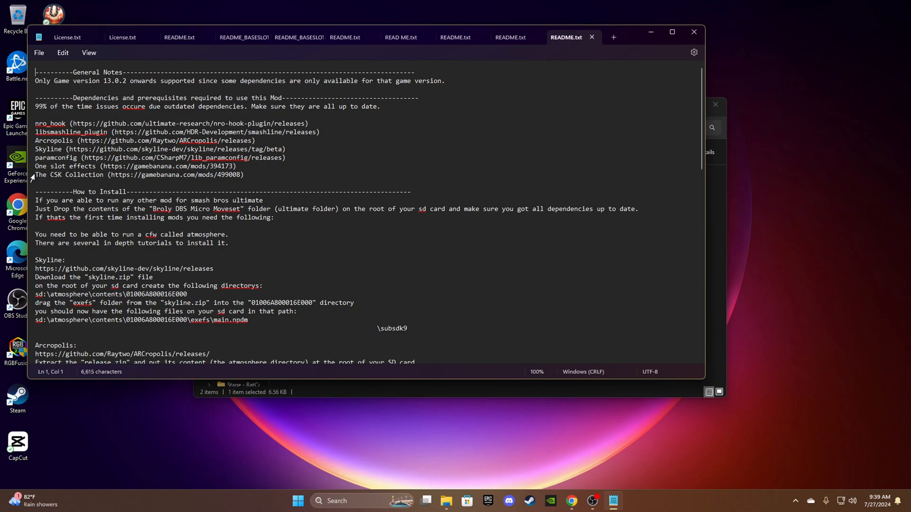
{"action": "mouse_move", "coordinate": [76, 175]}
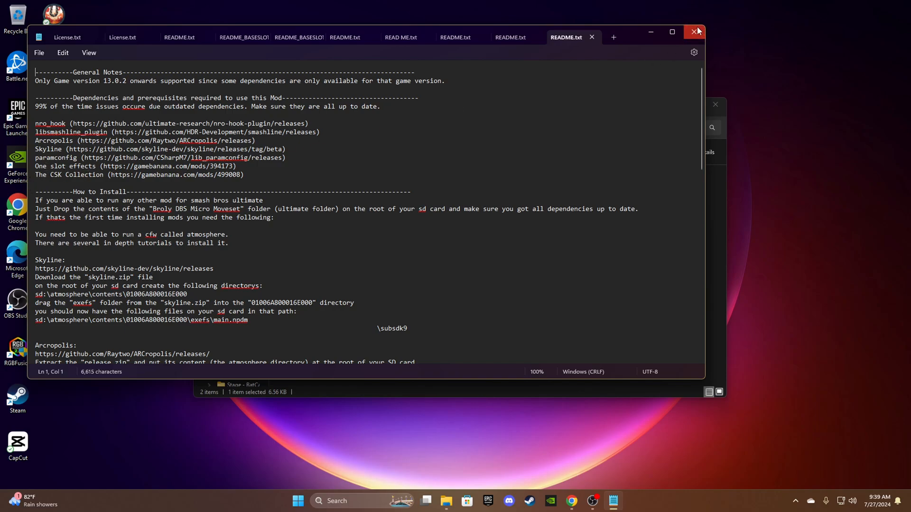
{"action": "left_click", "coordinate": [695, 32]}
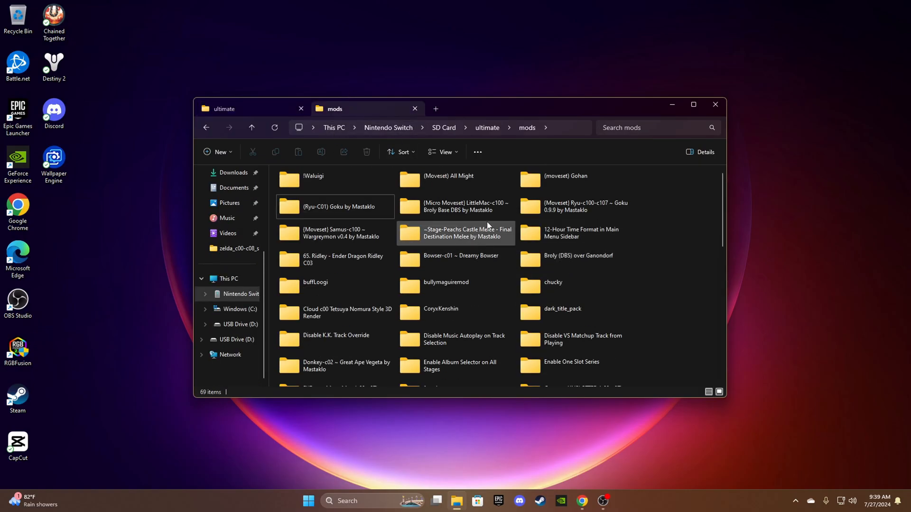
{"action": "mouse_move", "coordinate": [576, 206]}
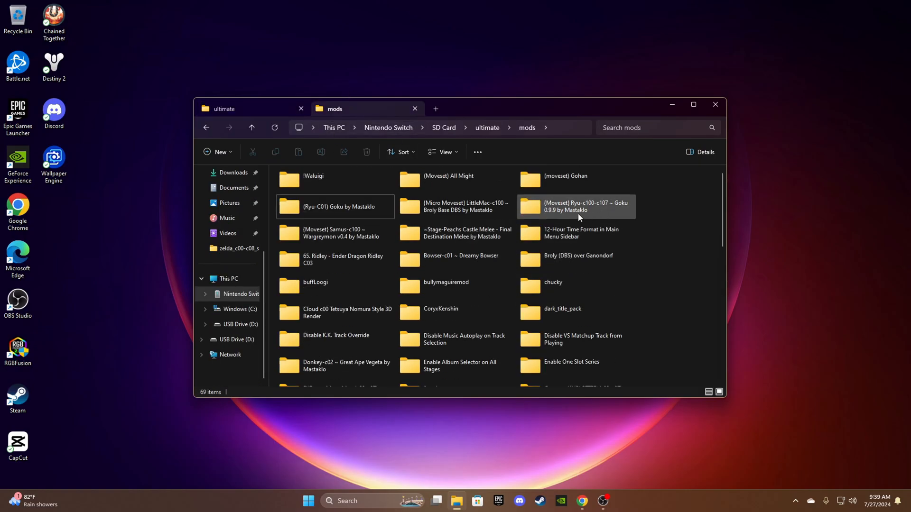
- Copy the LittleMac Broly moveset folder into SD Card > ultimate > mods, confirming the folder merge
{"action": "left_click", "coordinate": [575, 206]}
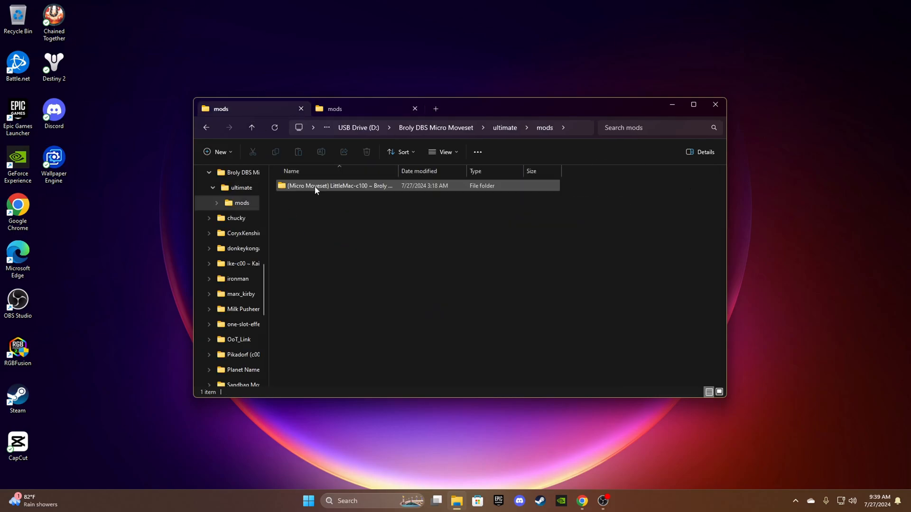
{"action": "left_click", "coordinate": [338, 185]}
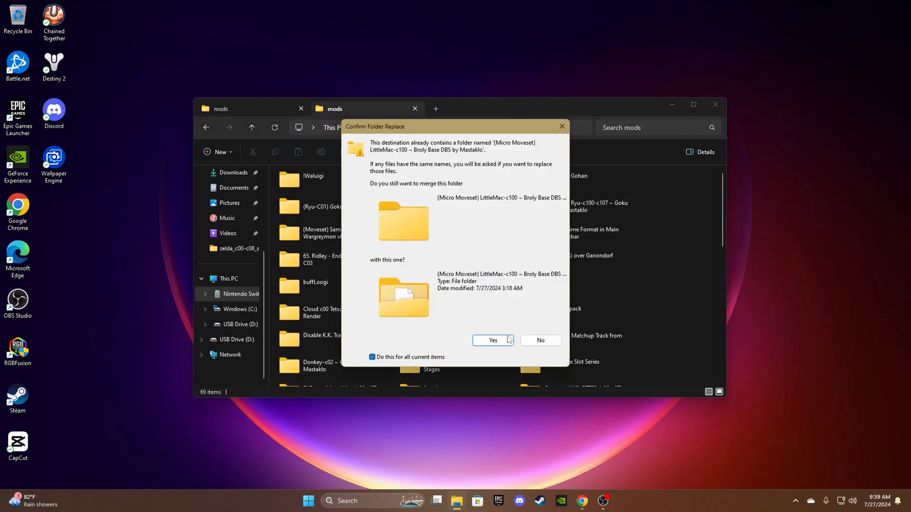
{"action": "left_click", "coordinate": [492, 340]}
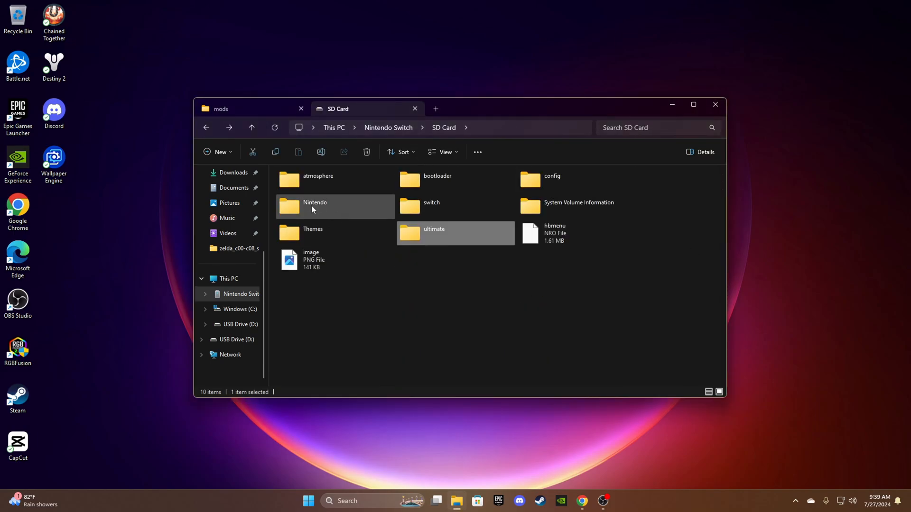
- Check the seven NRO plugins in romfs/skyline/plugins, then show the SD card's ultimate folder
{"action": "double_click", "coordinate": [316, 176]}
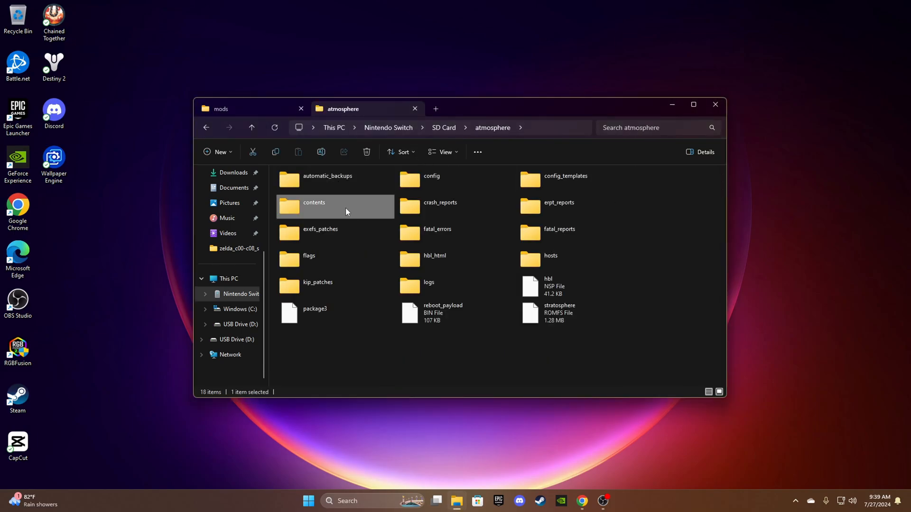
{"action": "double_click", "coordinate": [313, 206]}
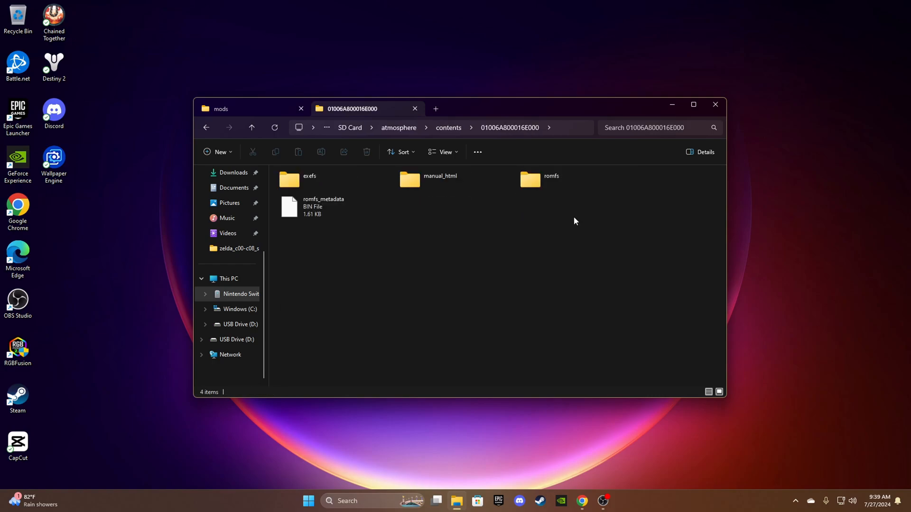
{"action": "left_click", "coordinate": [250, 127]}
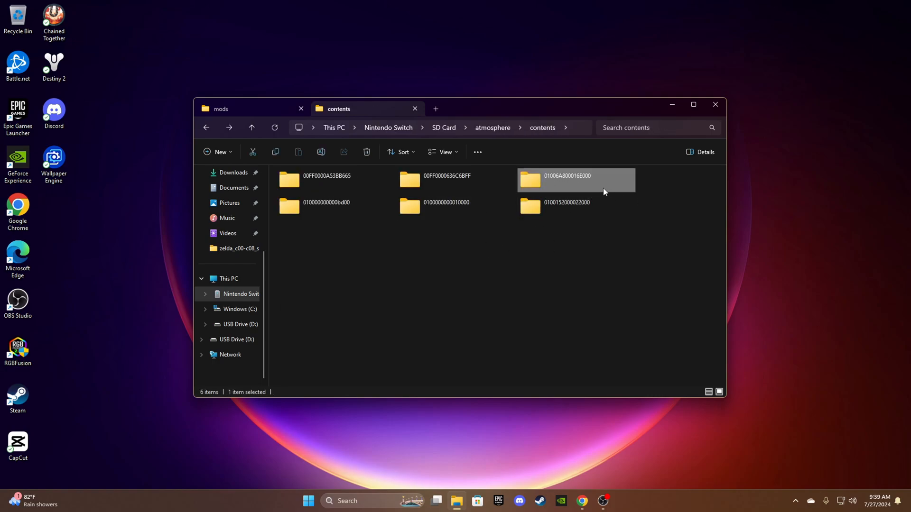
{"action": "double_click", "coordinate": [566, 176]}
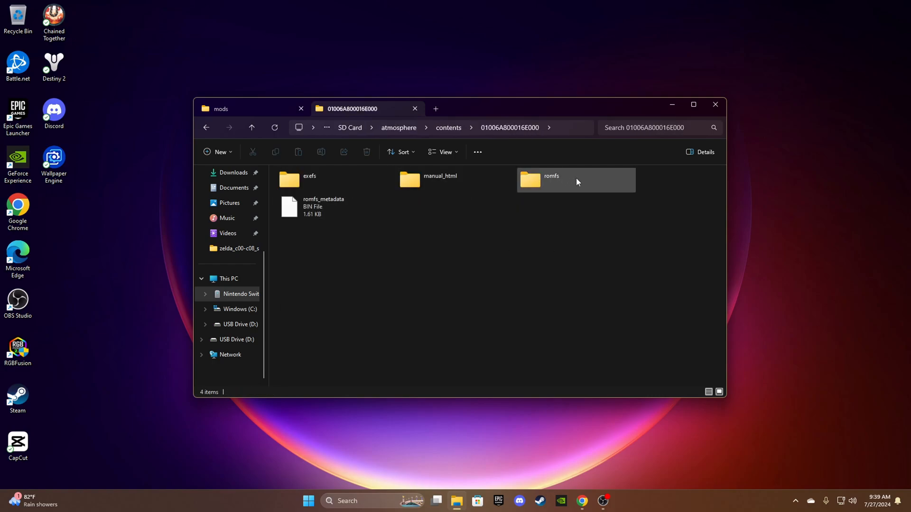
{"action": "double_click", "coordinate": [550, 181]}
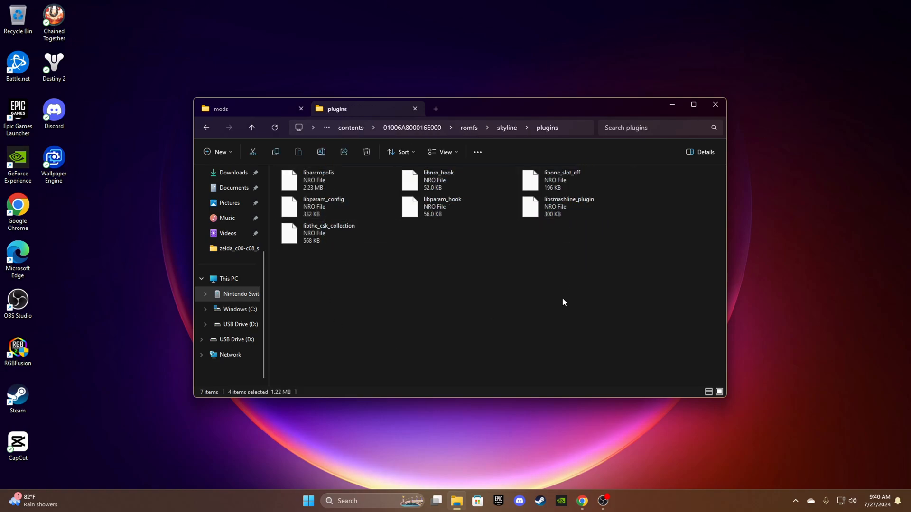
{"action": "left_click", "coordinate": [319, 179]}
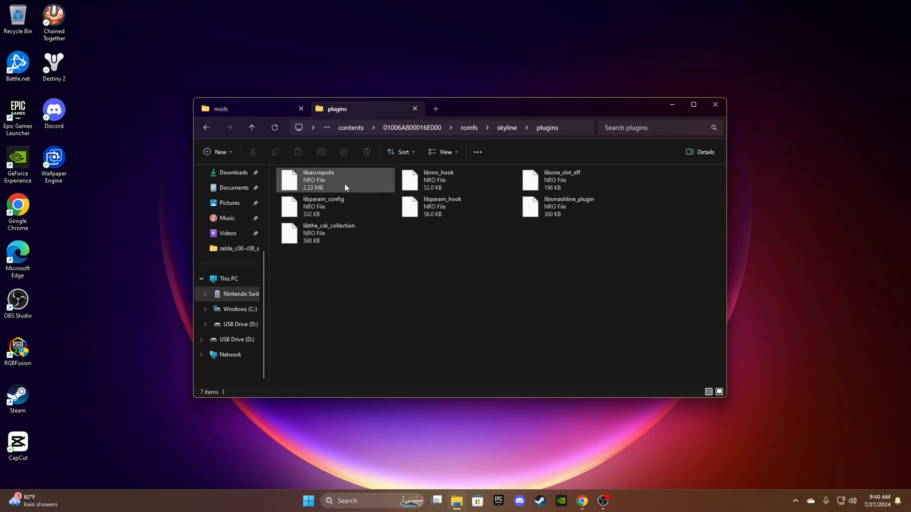
{"action": "mouse_move", "coordinate": [337, 175]}
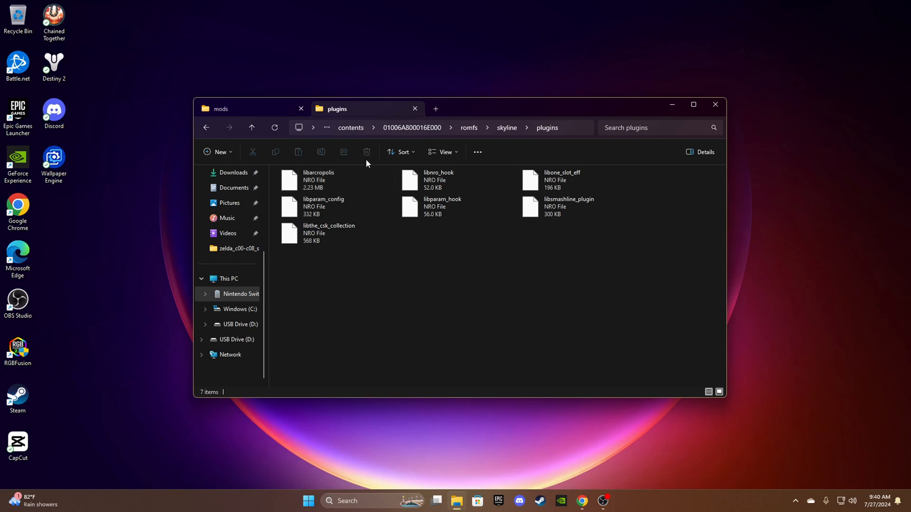
{"action": "left_click", "coordinate": [250, 127]}
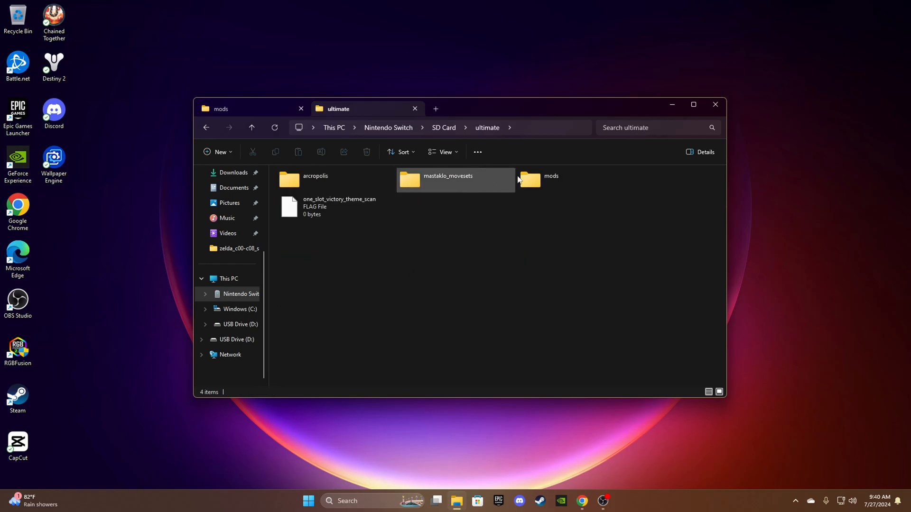
{"action": "double_click", "coordinate": [550, 180]}
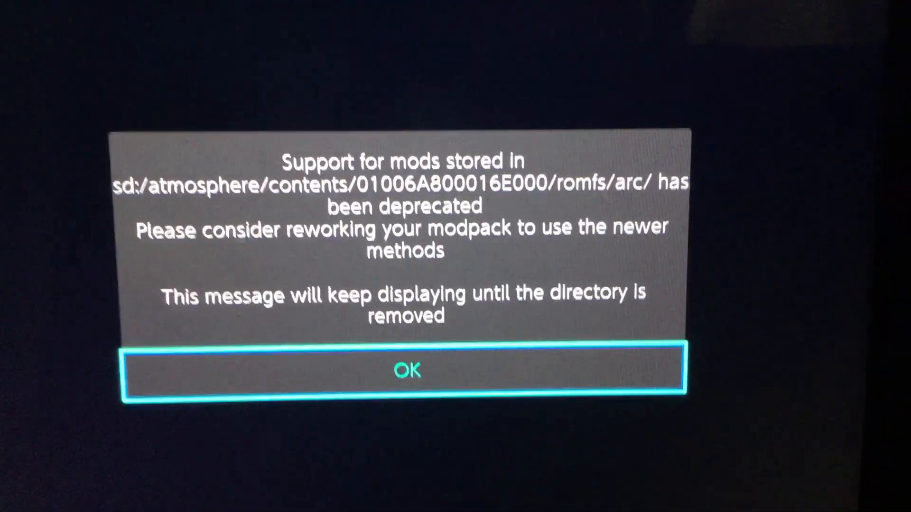
- Dismiss the deprecated mods warning so the title screen shows ARCropolis Ver. 4.0.2
{"action": "left_click", "coordinate": [407, 371]}
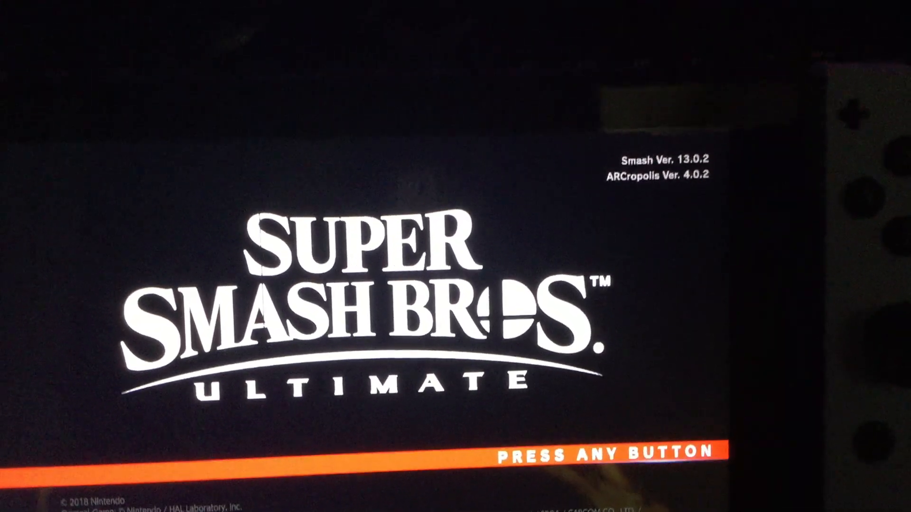